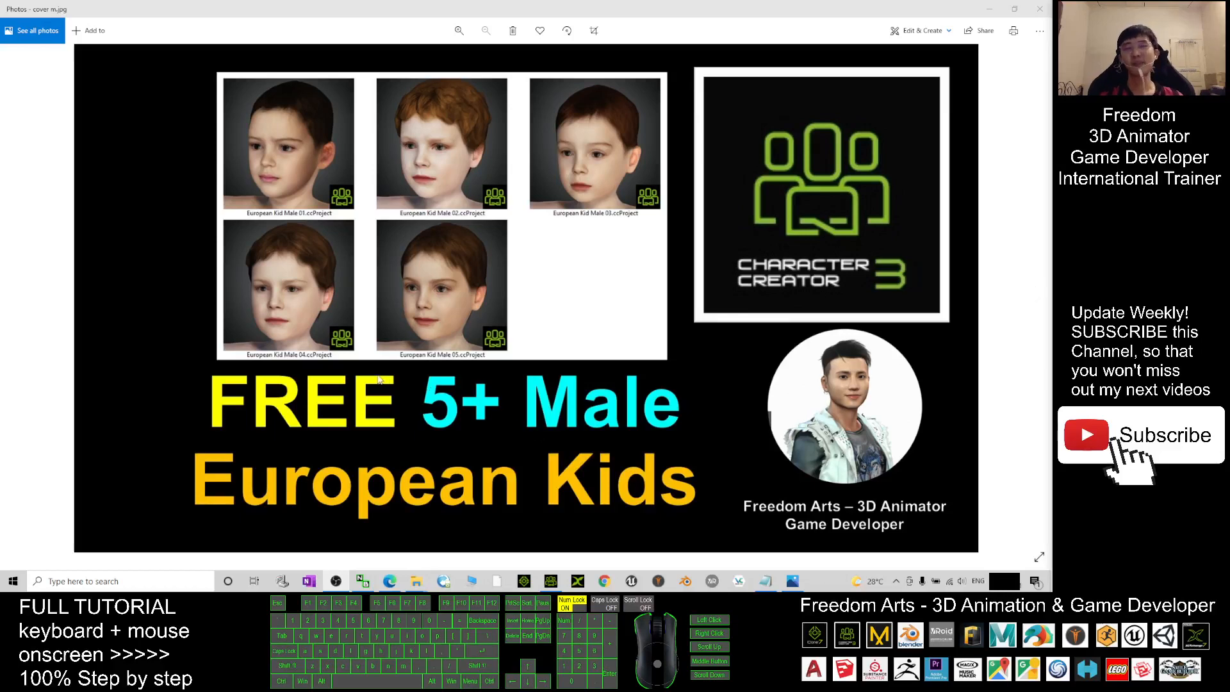
mouse_move(799, 374)
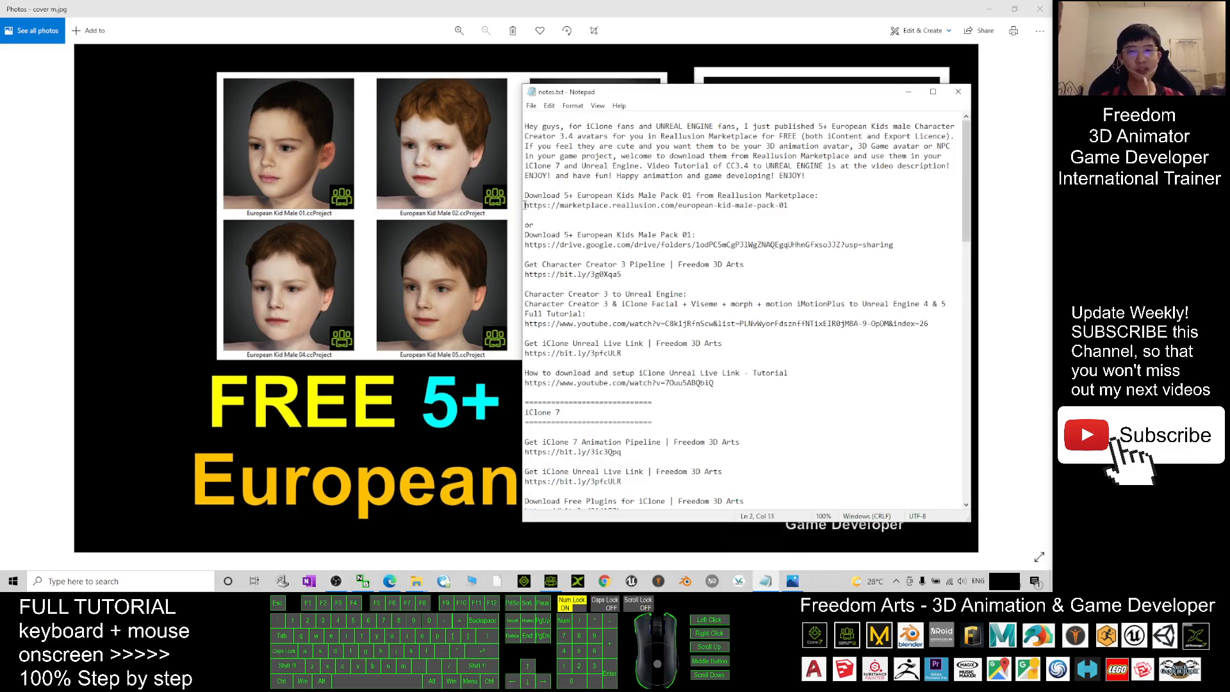
Move the Notepad notes aside to show the European Kid Male Pack 01 folder.
left_click_drag(525, 204, 789, 205)
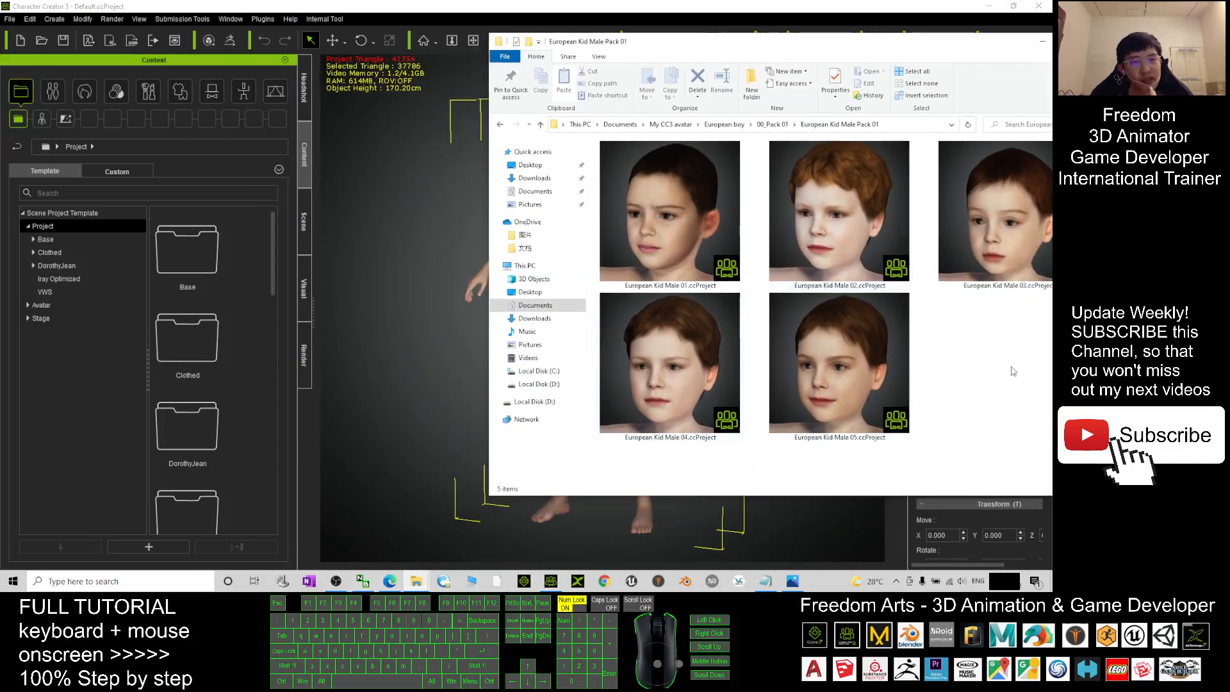
Load European Kid Male 02.ccProject from File Explorer into the Character Creator viewport.
left_click_drag(838, 212, 431, 385)
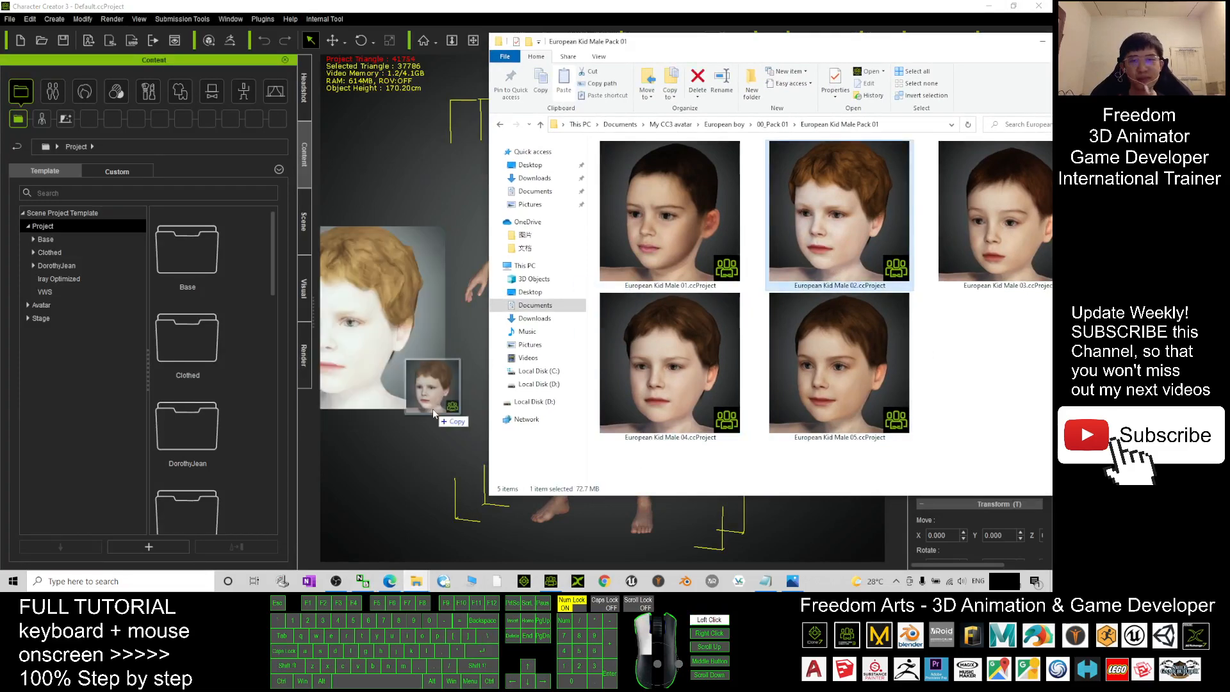
double_click(838, 213)
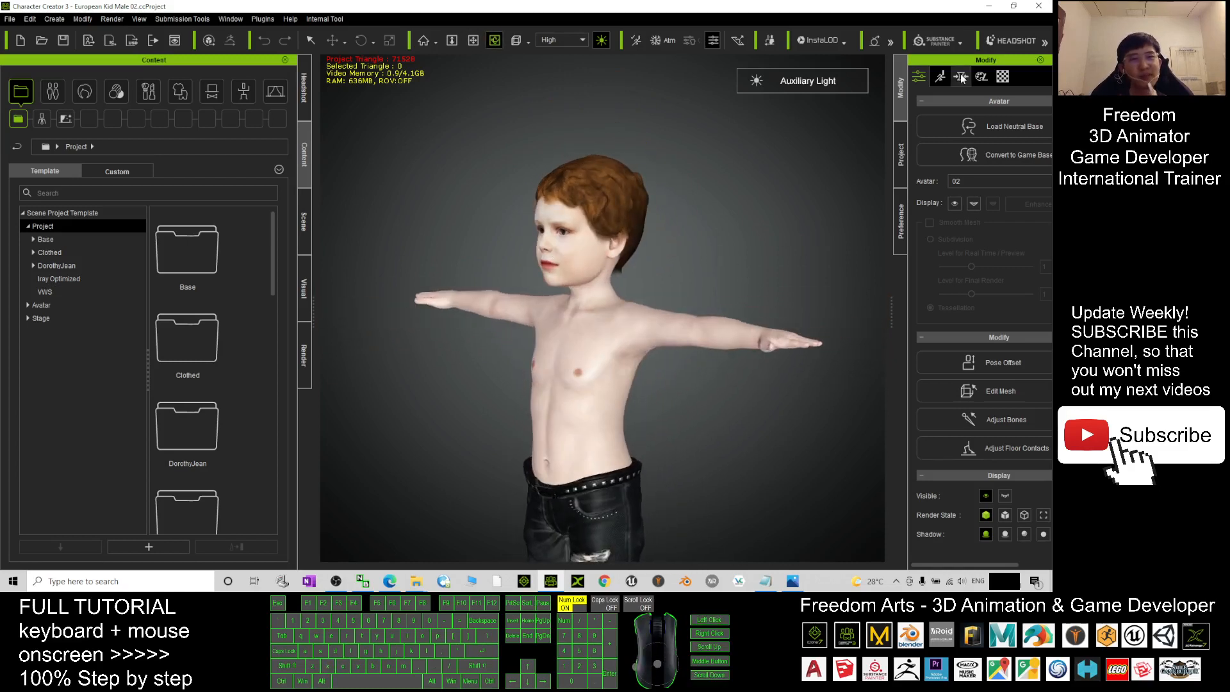
View the Morph categories, browse the Scene object list, then return to Content.
left_click(981, 76)
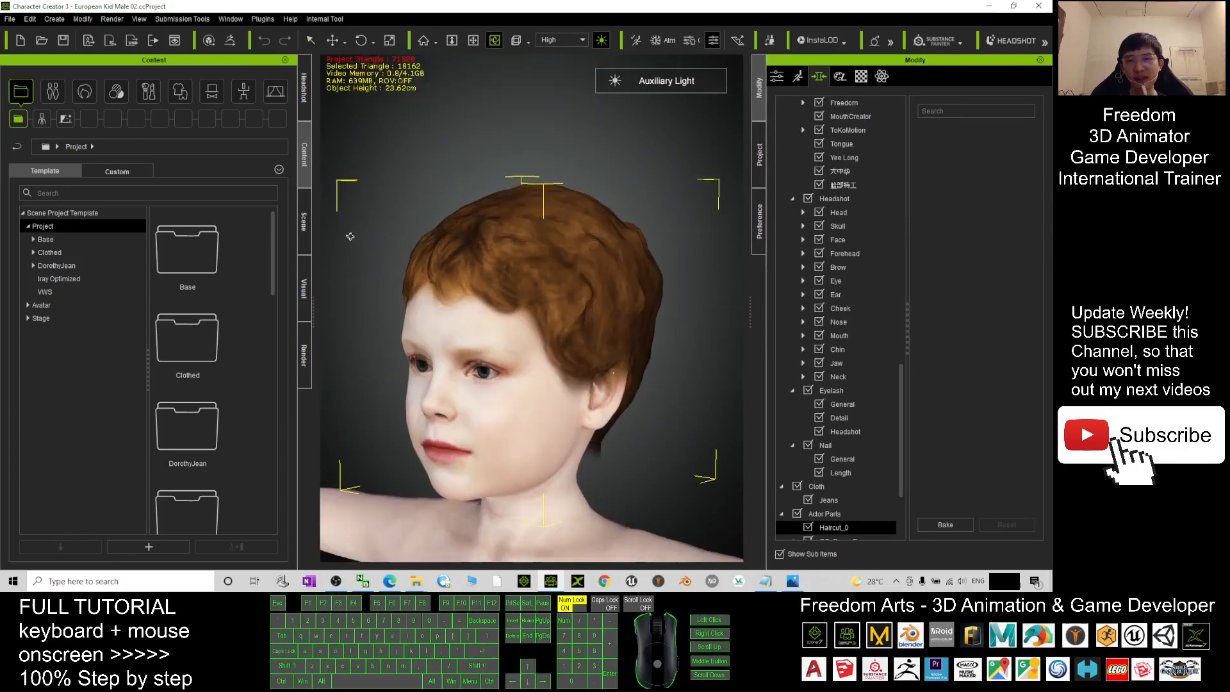
left_click(304, 223)
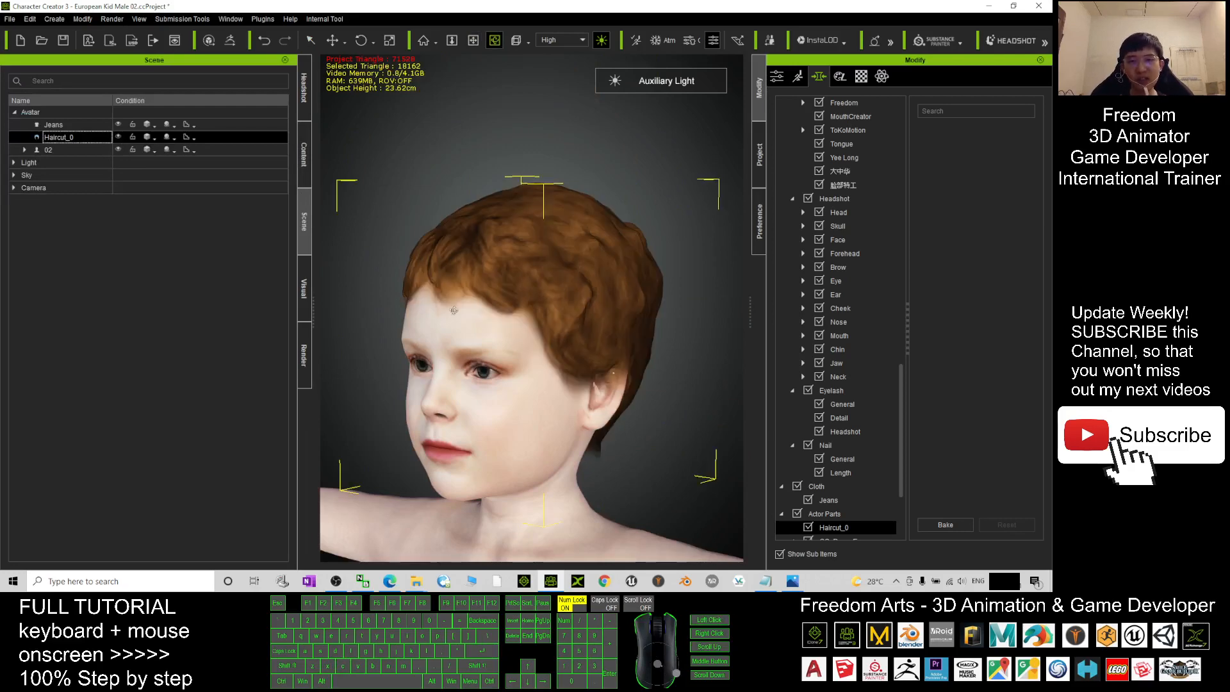
scroll("down", 3)
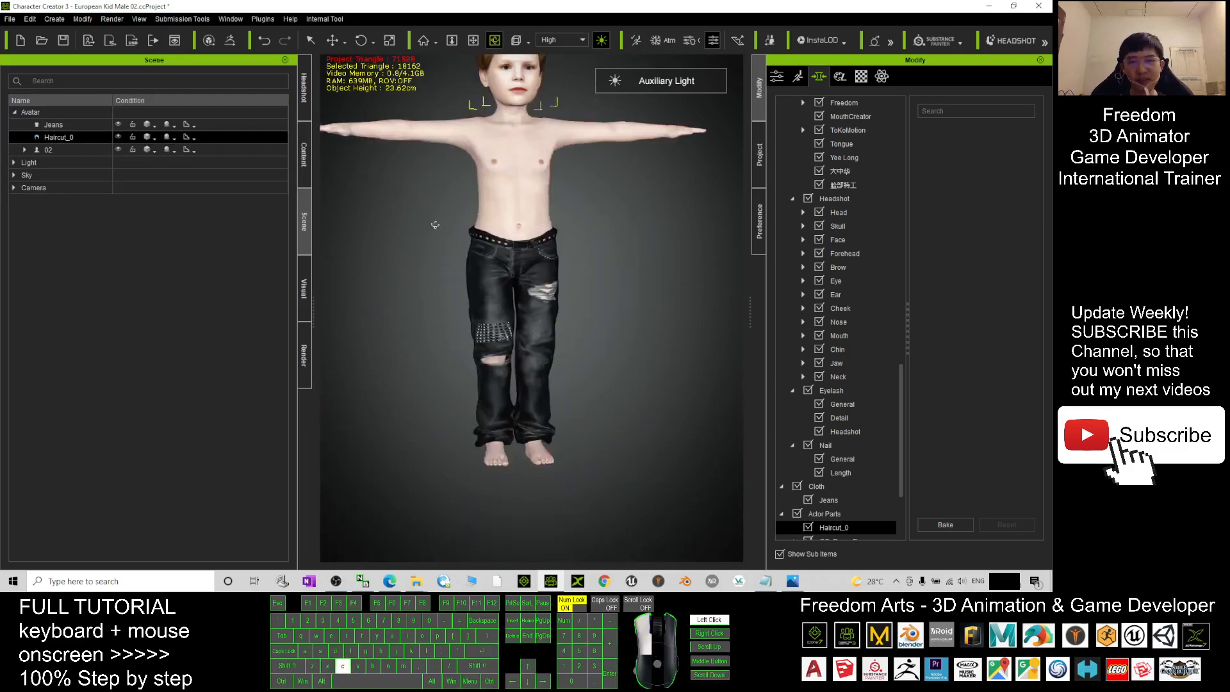
left_click(304, 154)
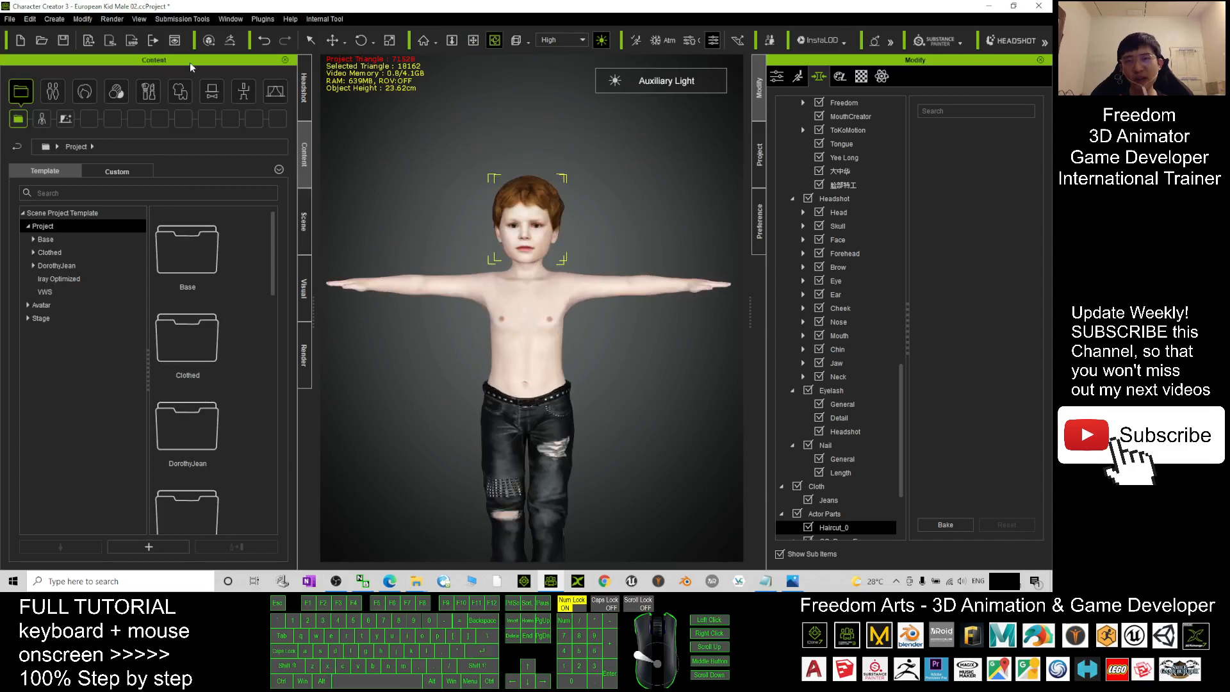
Put the blue denim Punk Shirt_B from Cloth > Shirts on the kid.
left_click(179, 92)
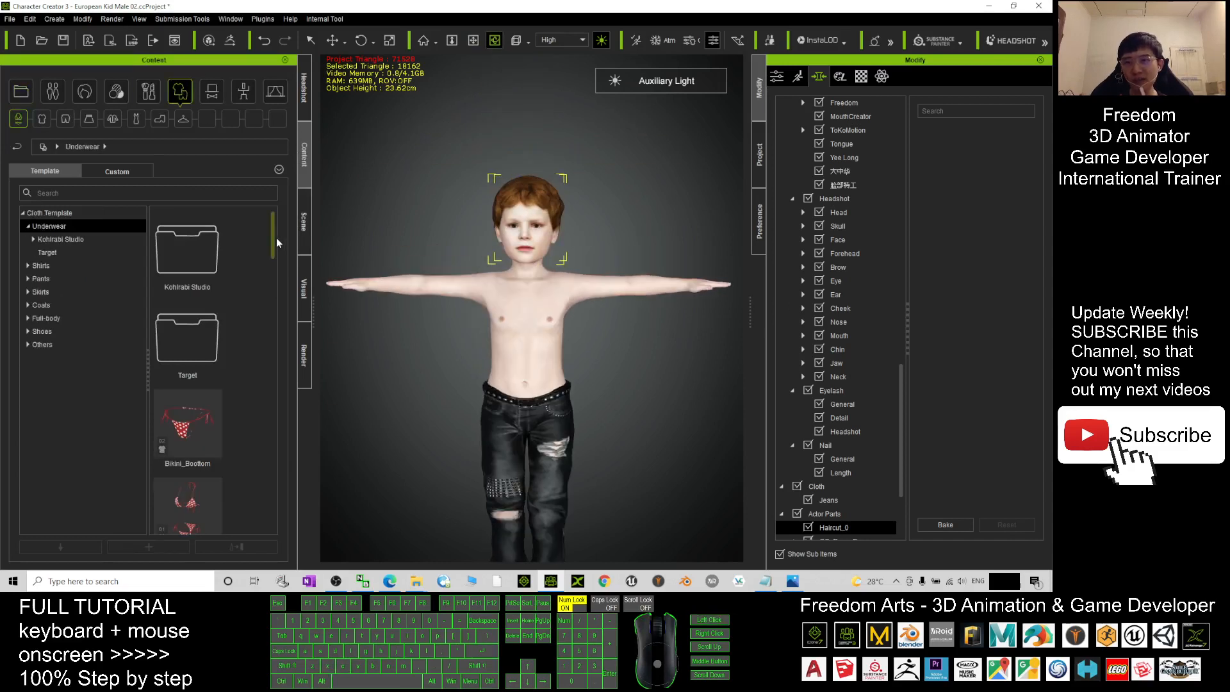
left_click(41, 265)
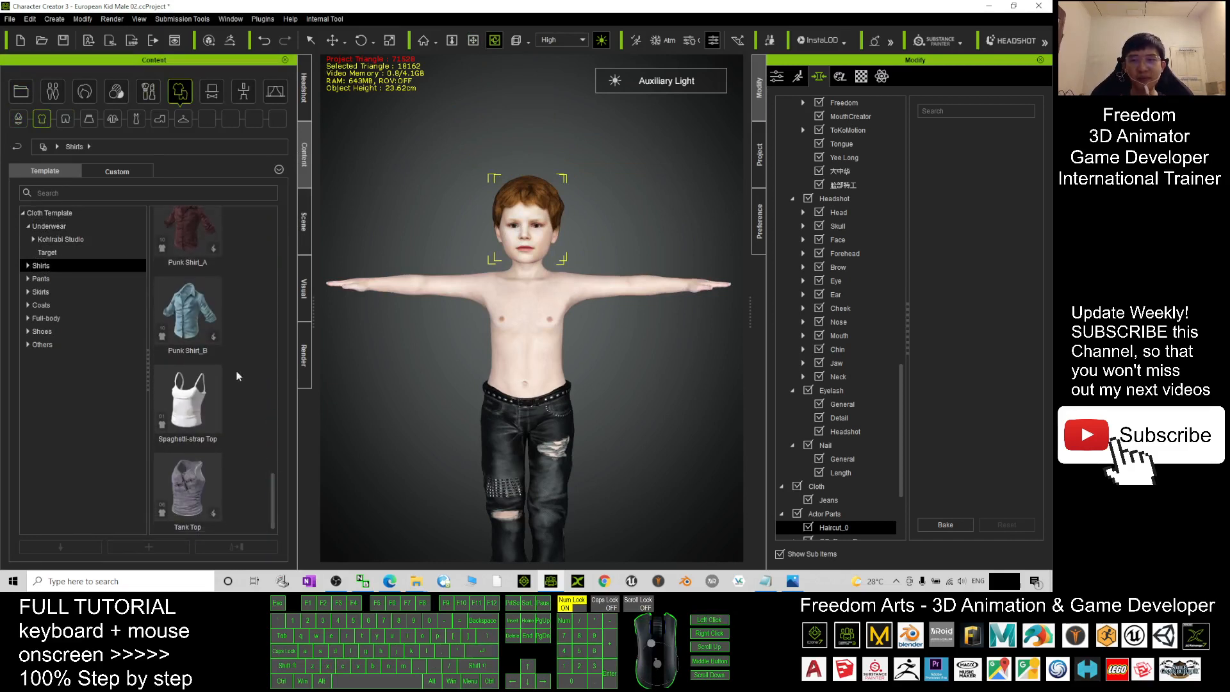
double_click(186, 312)
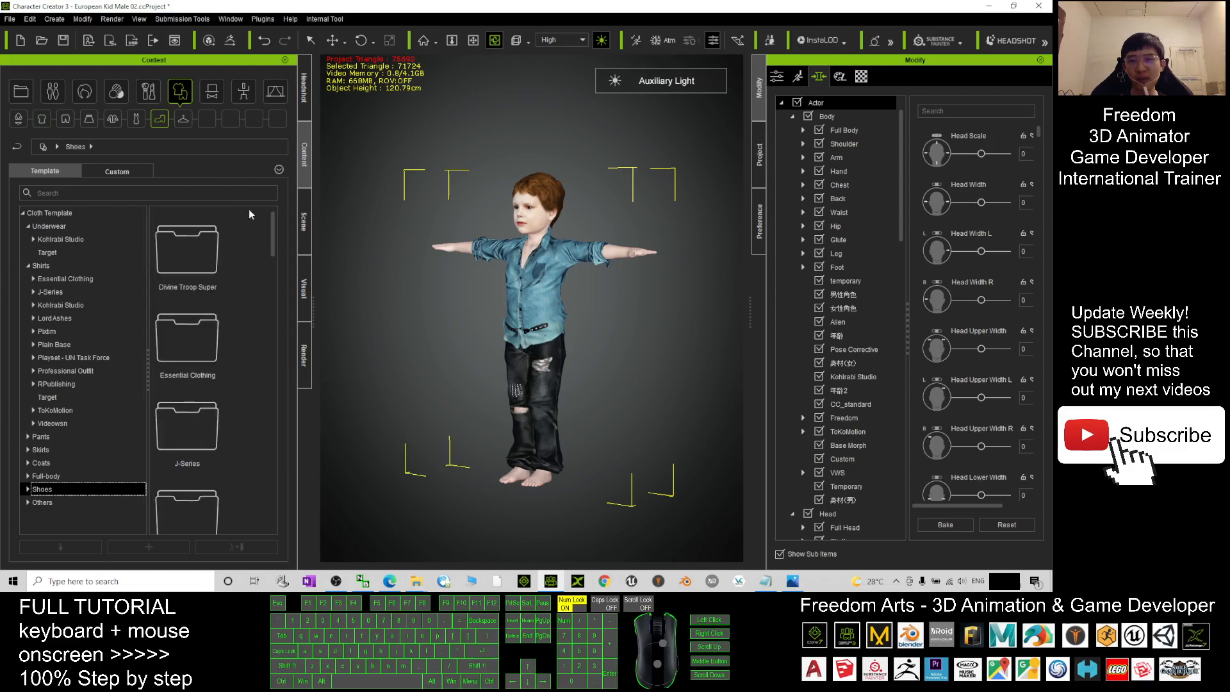
scroll("down", 3)
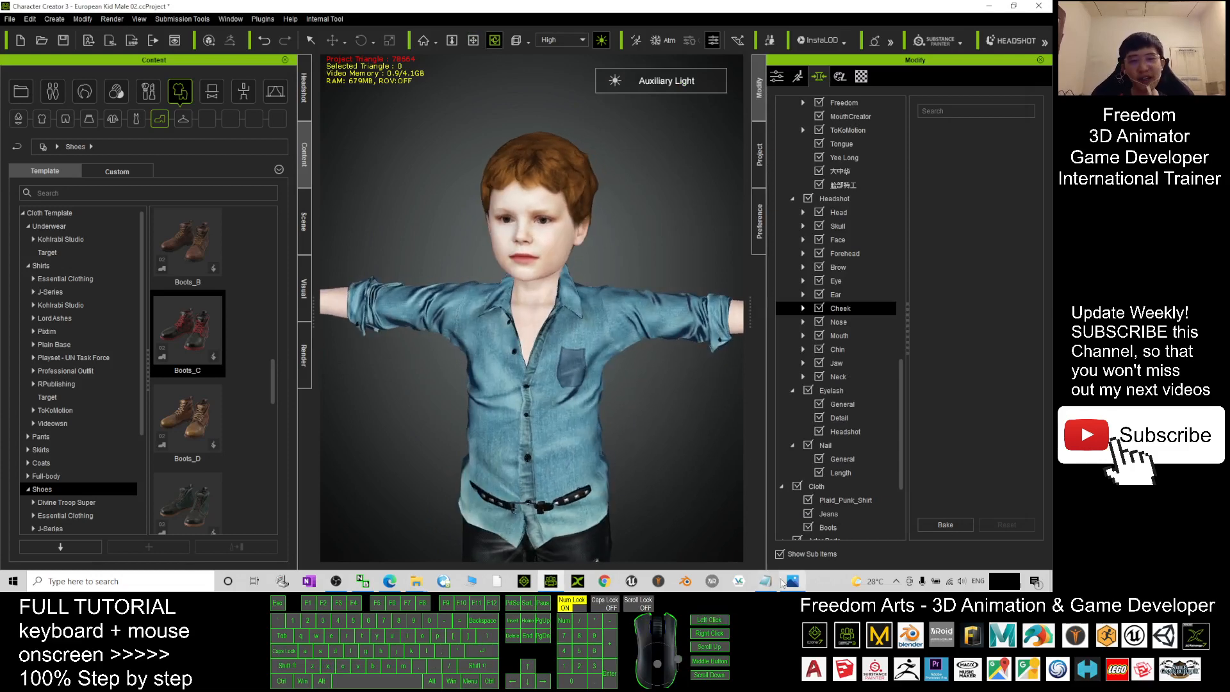
left_click(791, 581)
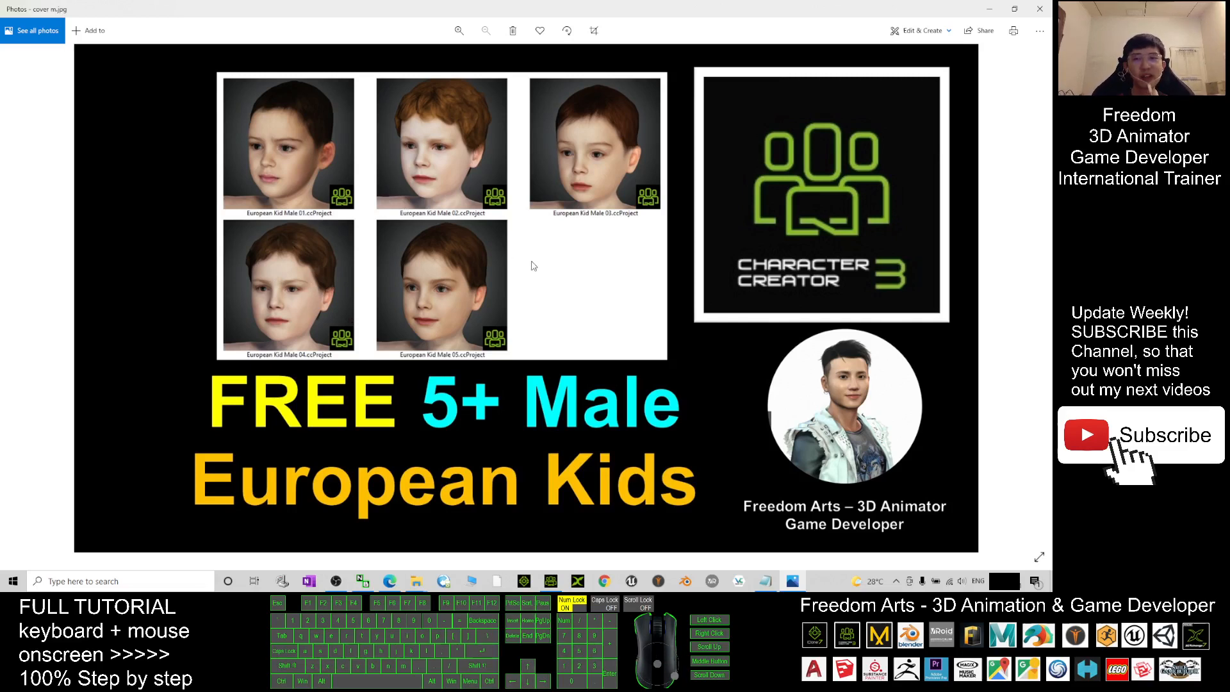
mouse_move(745, 330)
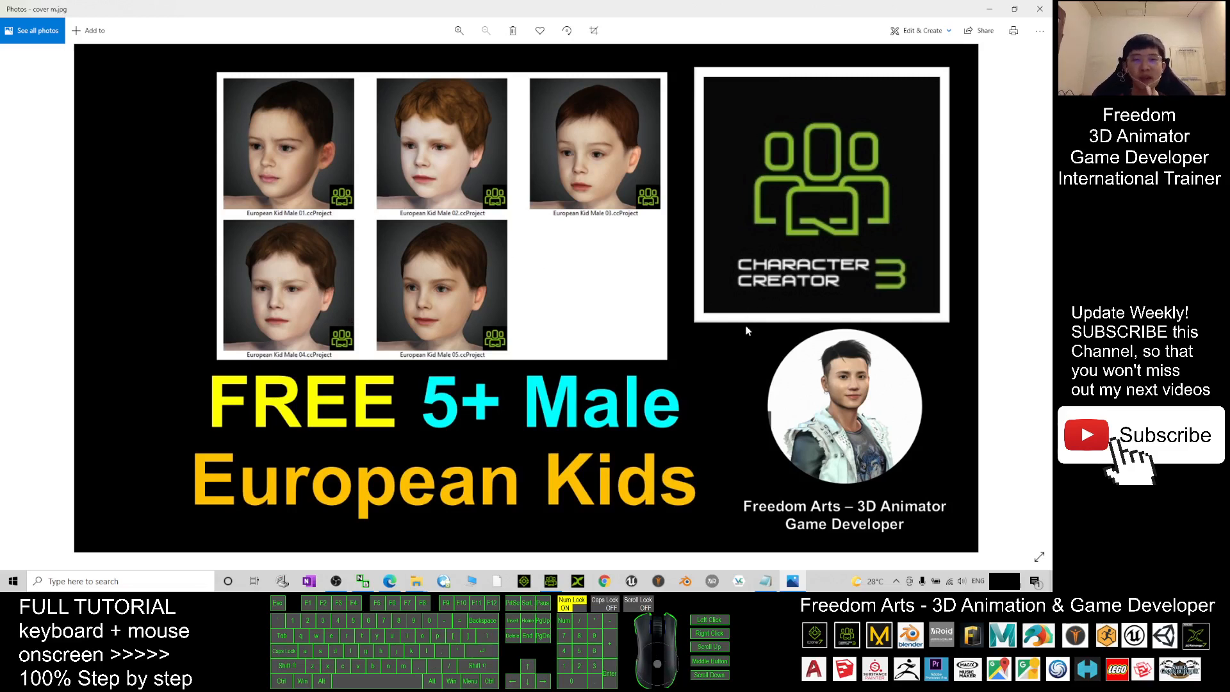
mouse_move(737, 335)
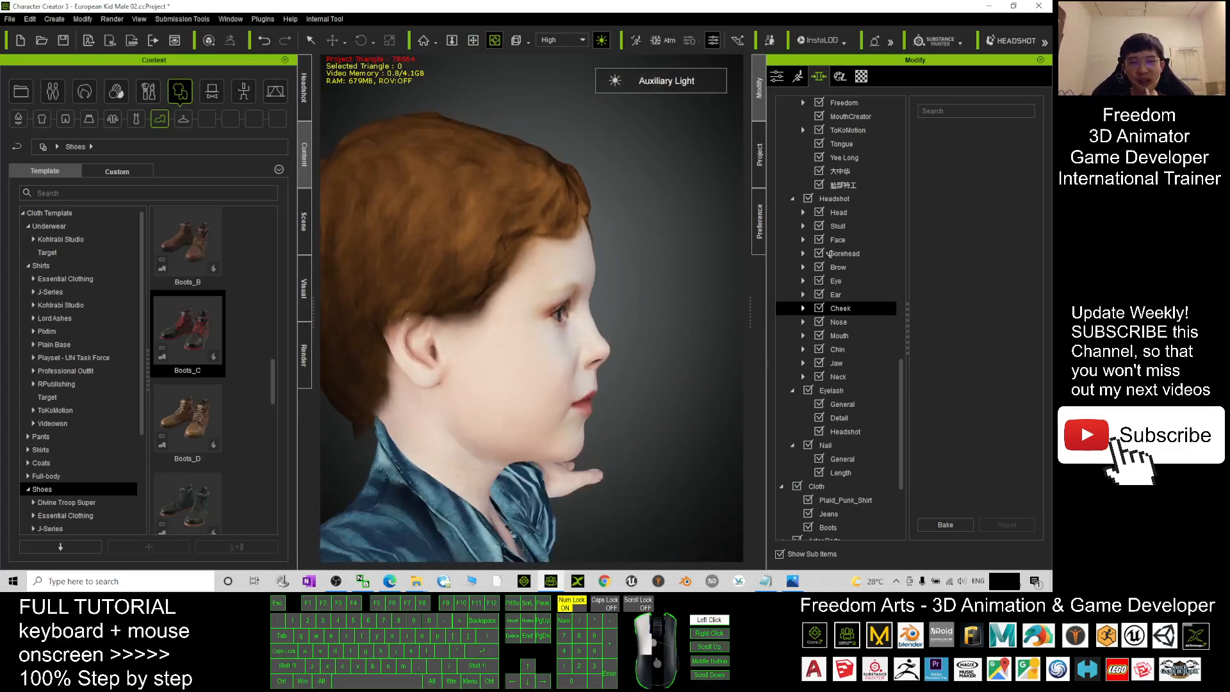
Open the Preference settings panel for the close-up red-haired boy.
left_click(776, 76)
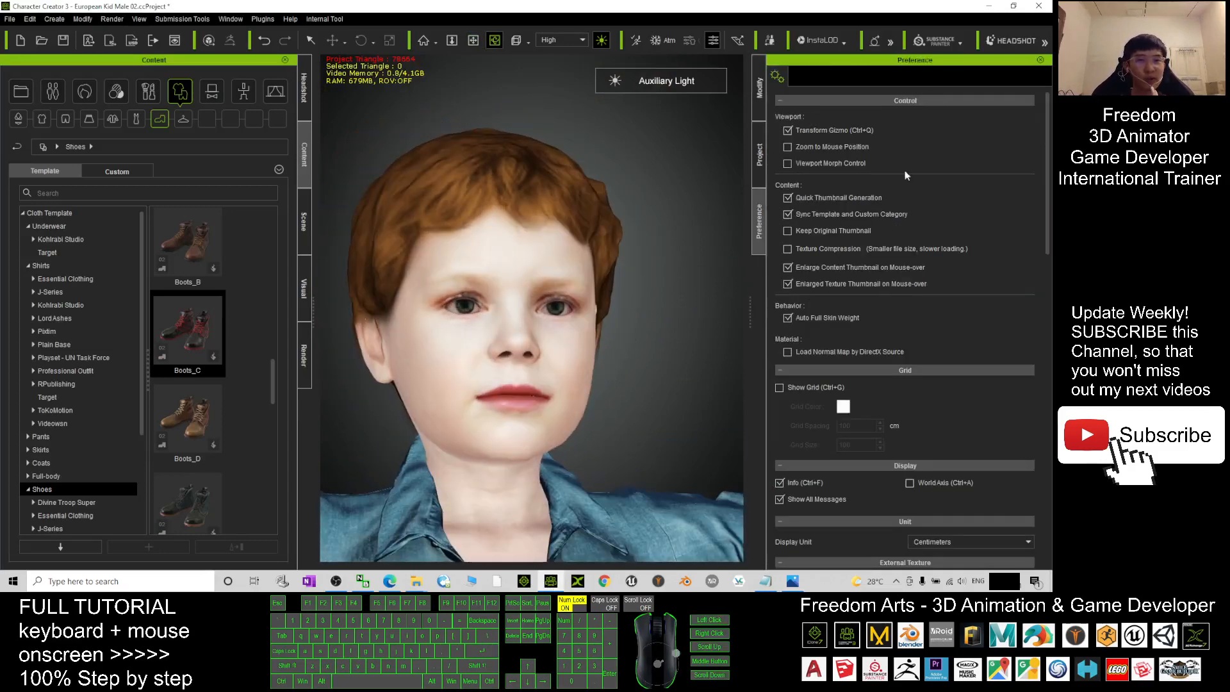